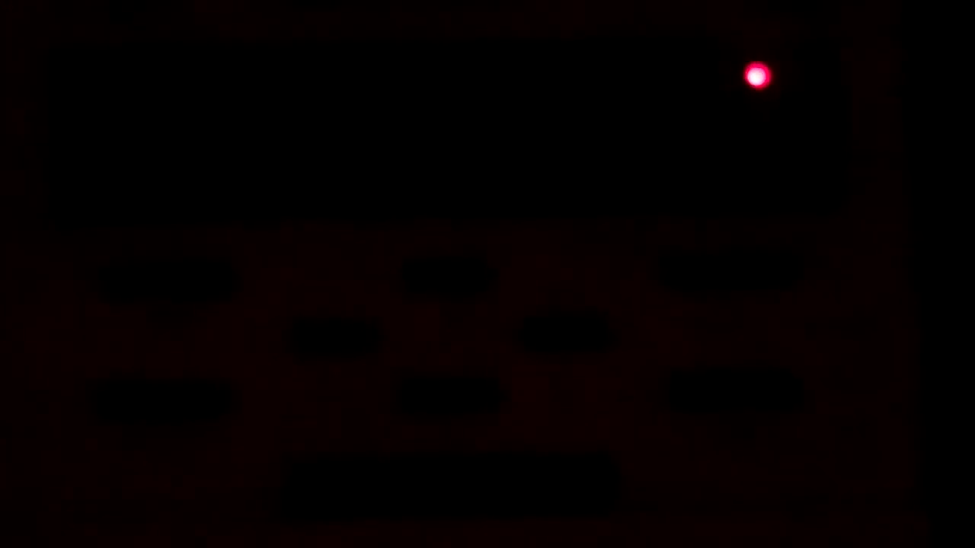
mouse_move(770, 84)
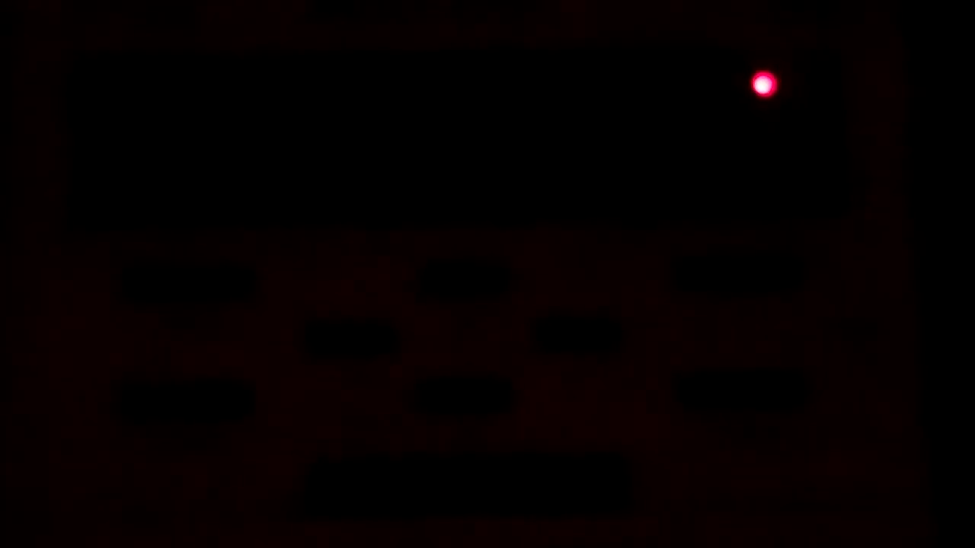